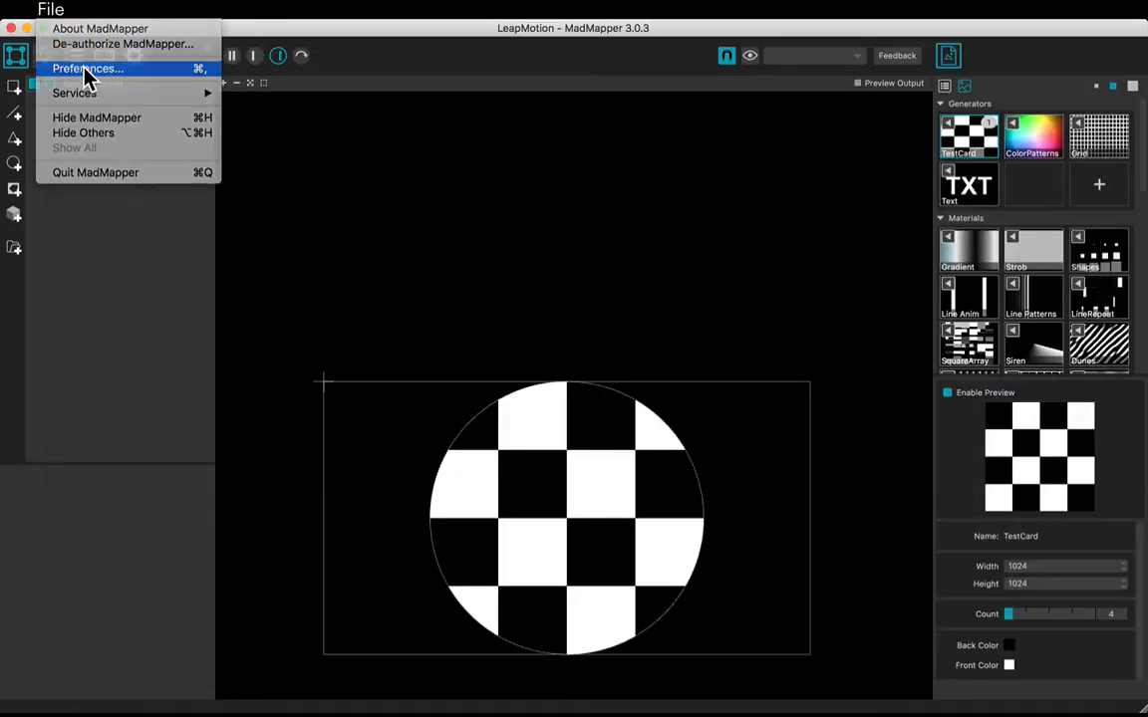
Enable Leap Motion support in the MadMapper preferences
{"action": "left_click", "coordinate": [88, 68]}
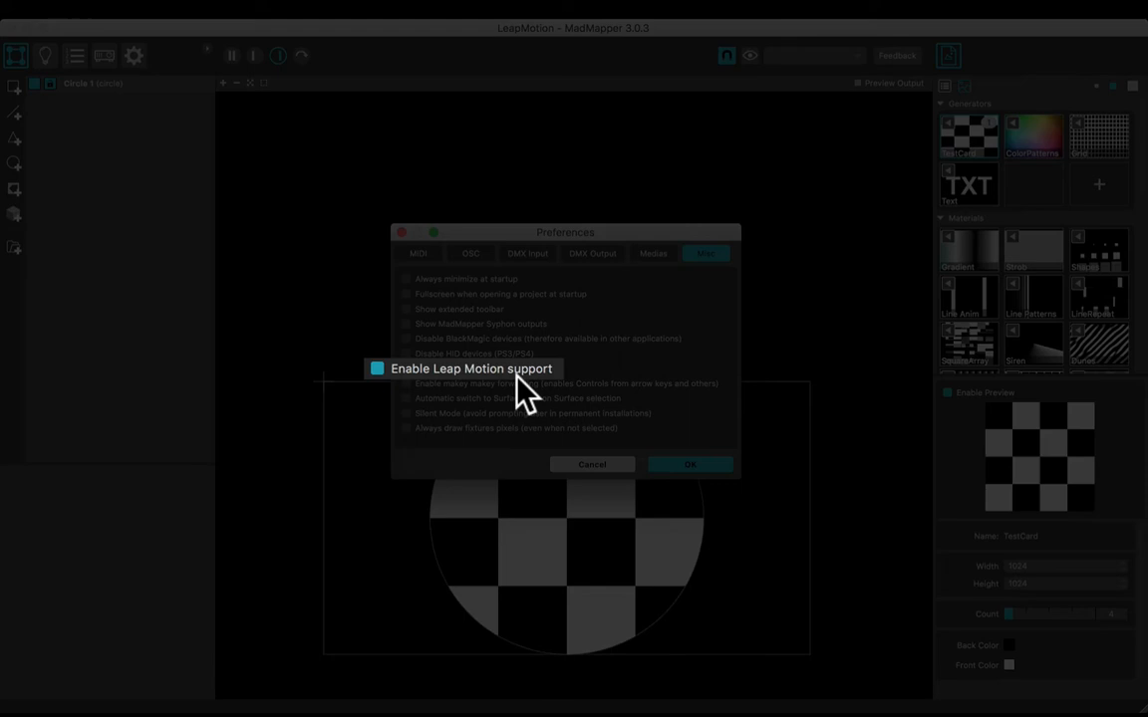
{"action": "left_click", "coordinate": [690, 464]}
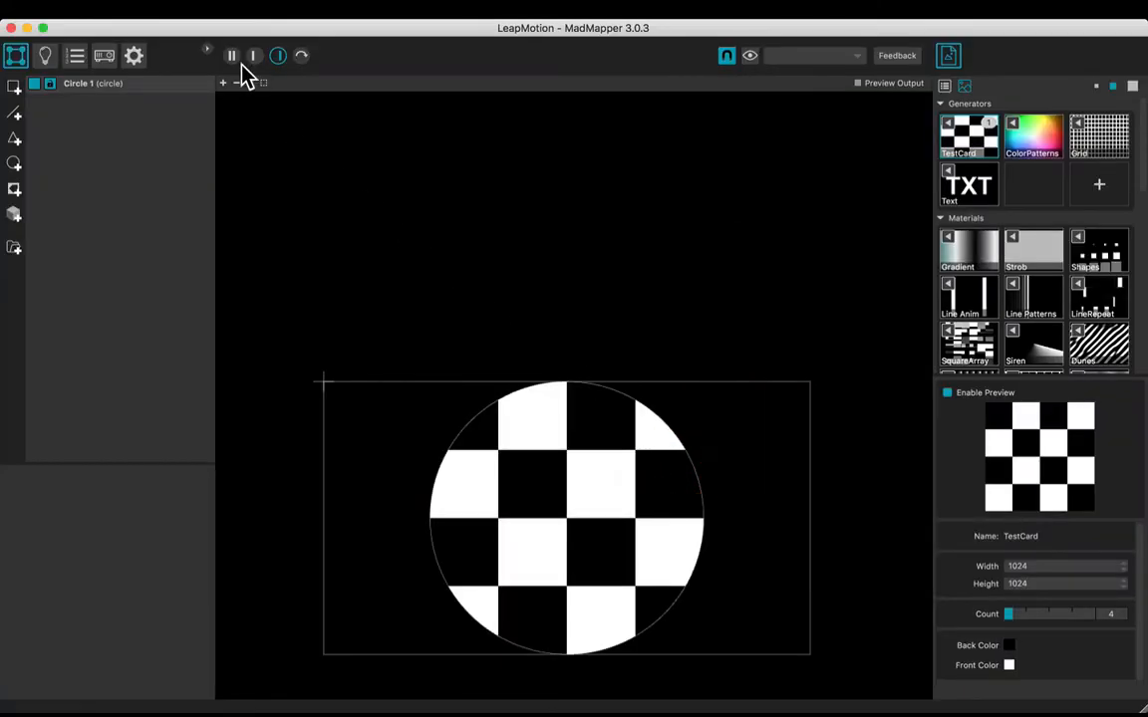
{"action": "left_click", "coordinate": [231, 56]}
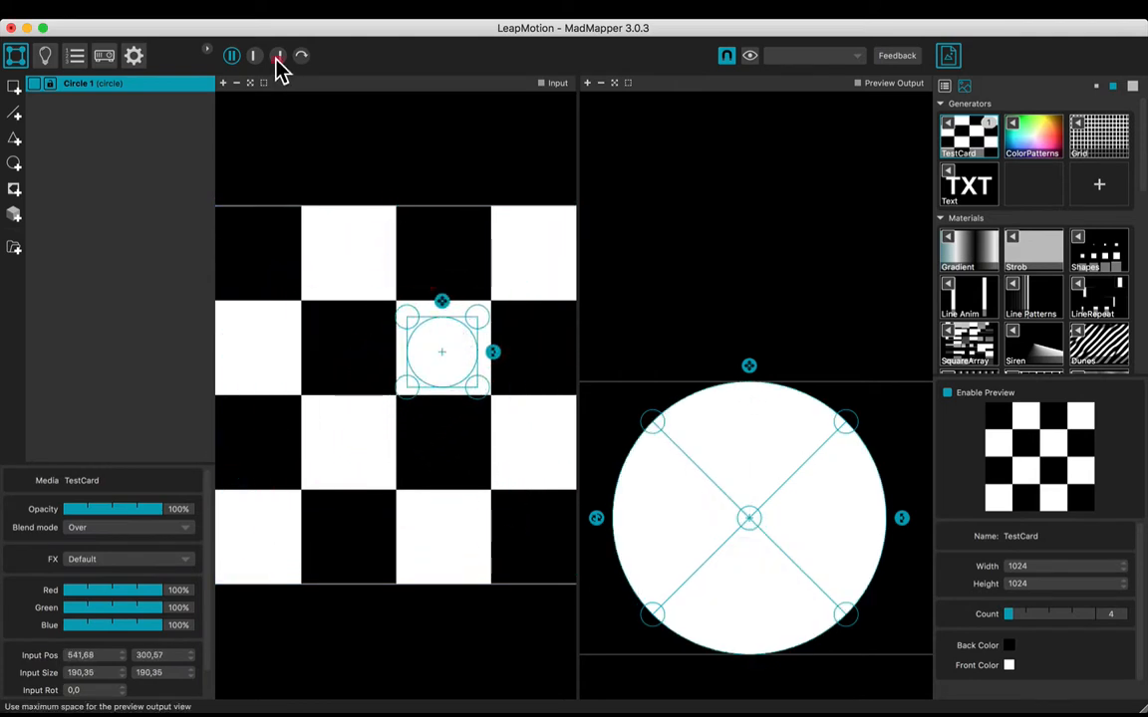
{"action": "left_click", "coordinate": [104, 56]}
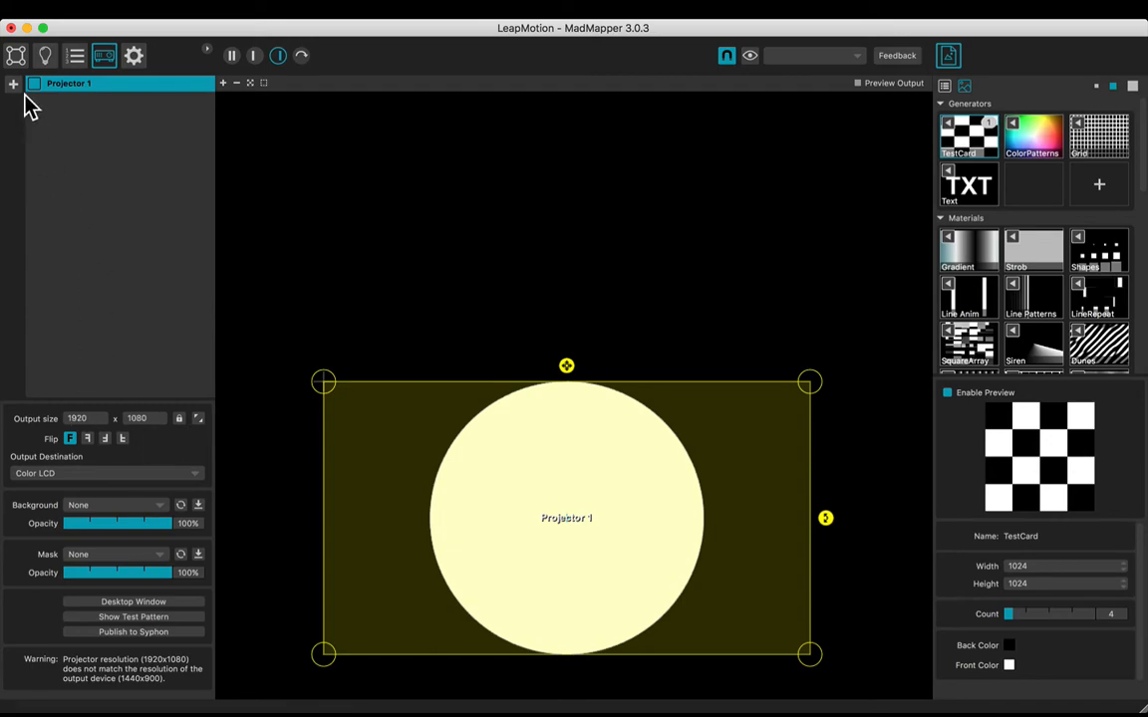
{"action": "left_click", "coordinate": [16, 56]}
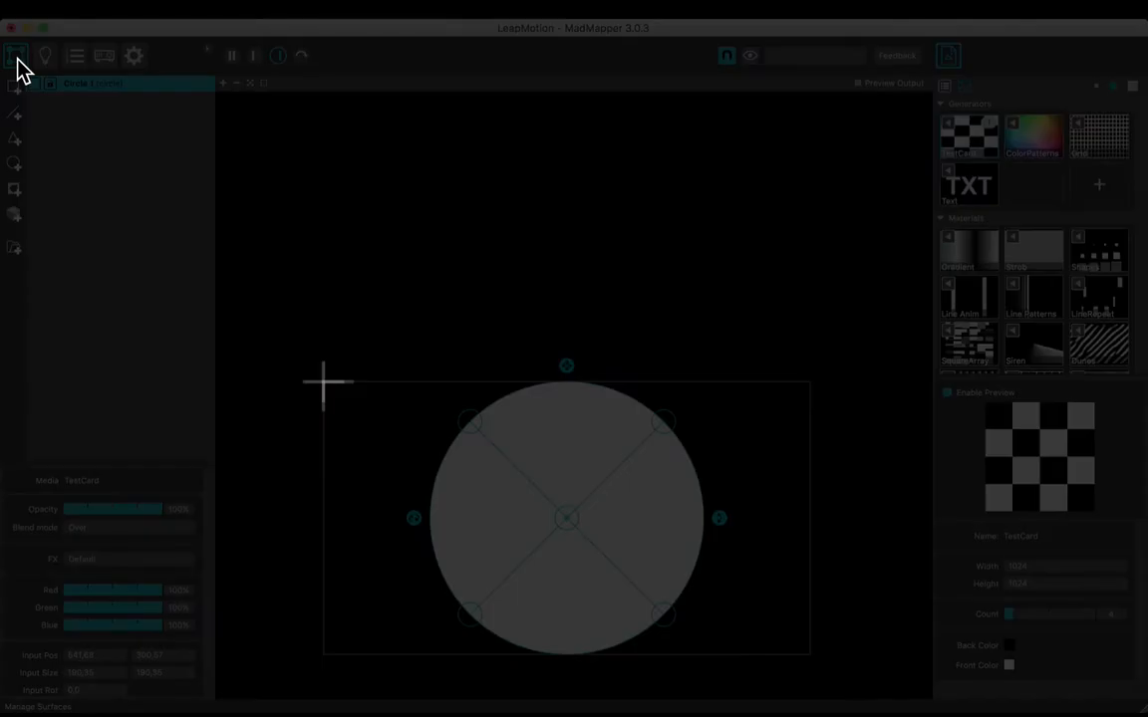
Add a control linking Circle 1's x to Leap Motion hands/palmPosition/x with target max 1920
{"action": "key", "text": "cmd+l"}
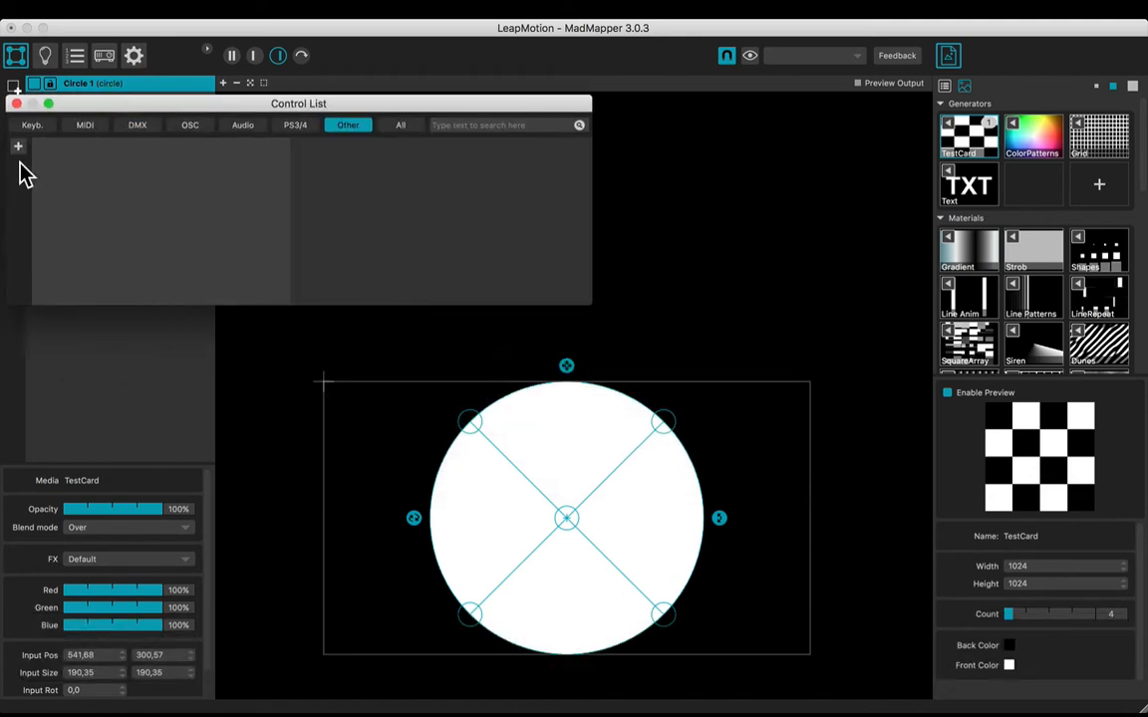
{"action": "left_click", "coordinate": [18, 148]}
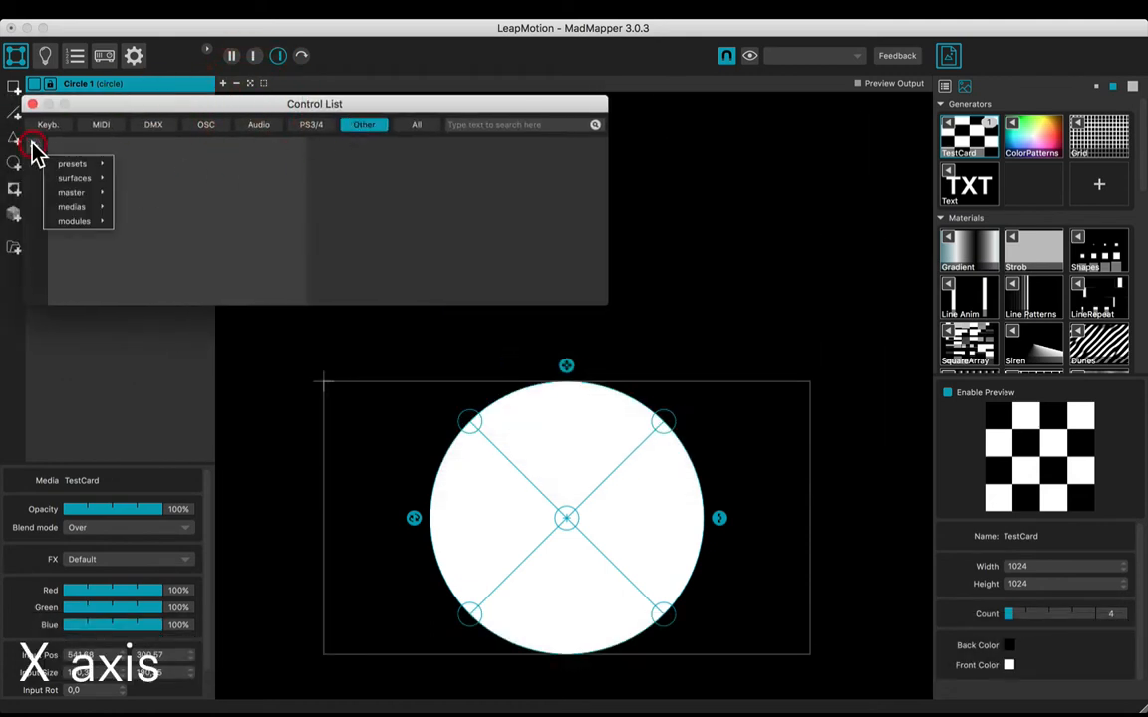
{"action": "mouse_move", "coordinate": [76, 179]}
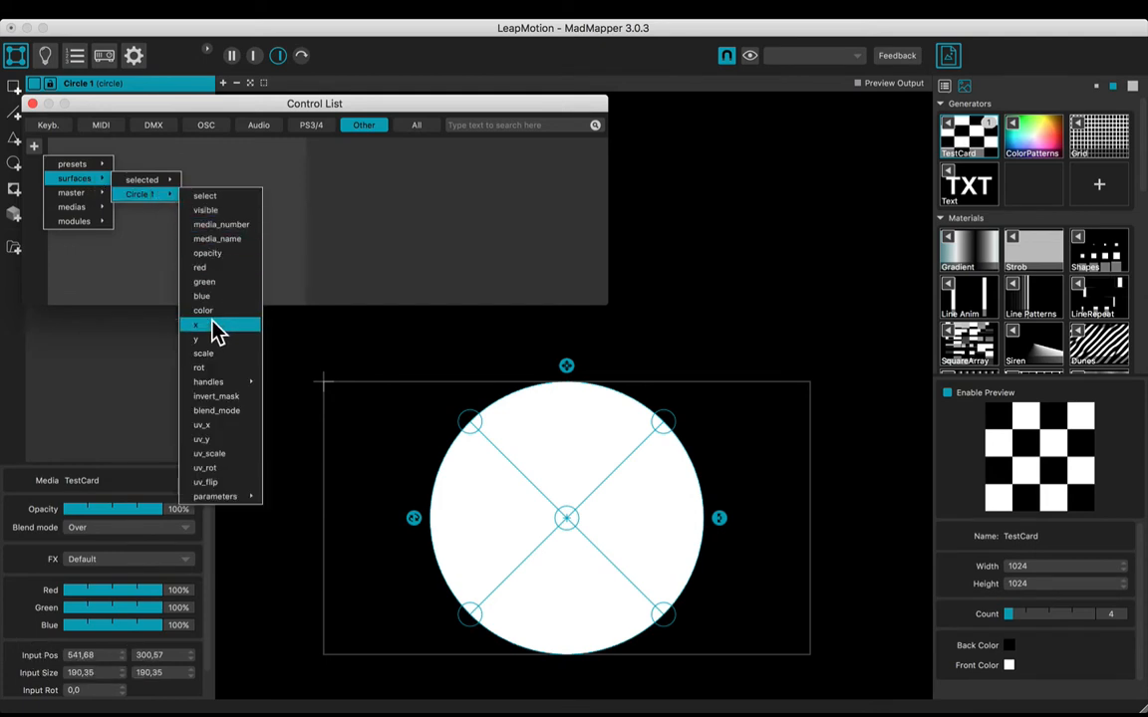
{"action": "left_click", "coordinate": [195, 325]}
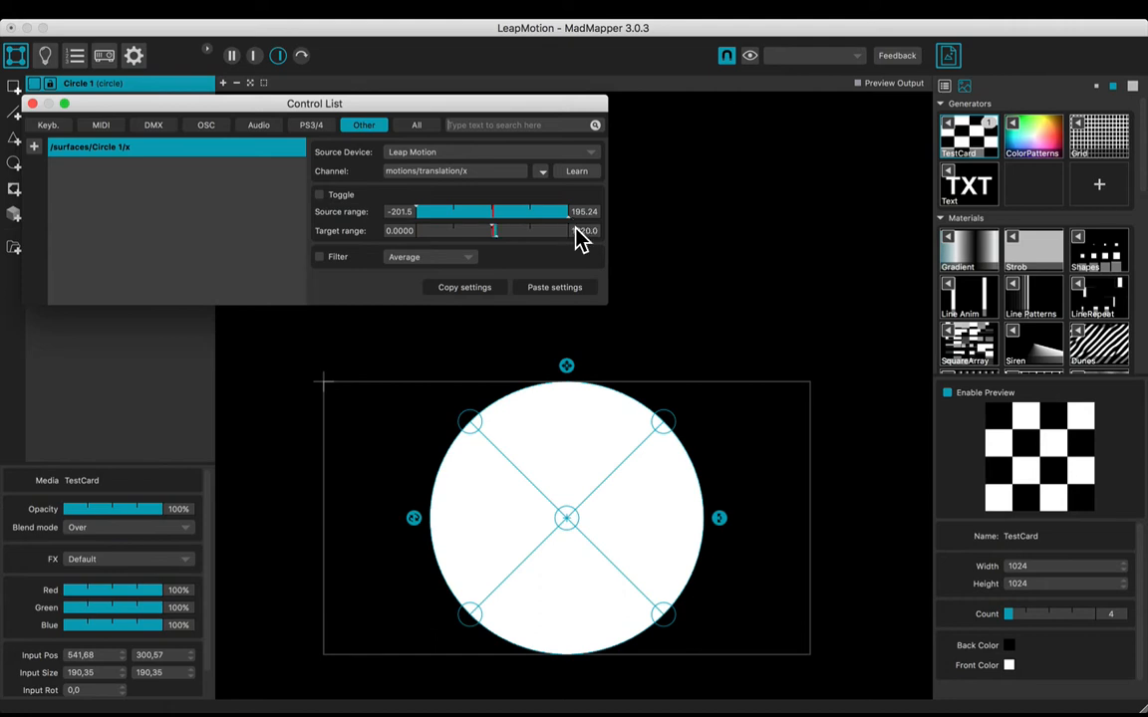
{"action": "left_click", "coordinate": [542, 171]}
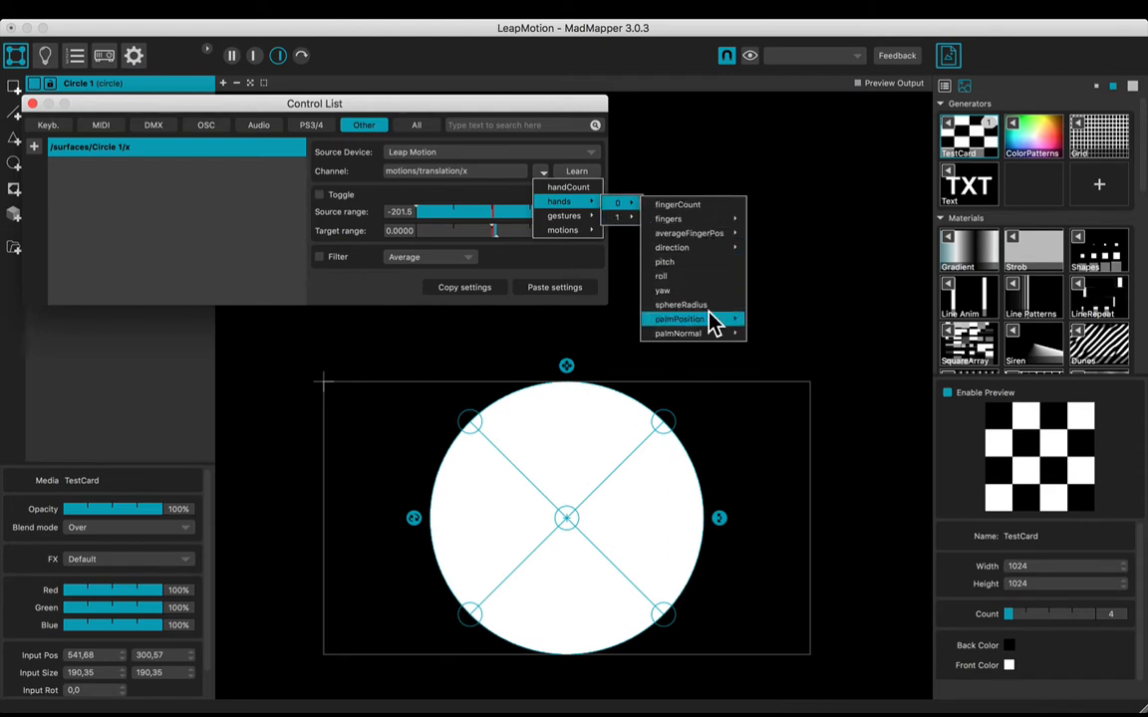
{"action": "left_click", "coordinate": [677, 319]}
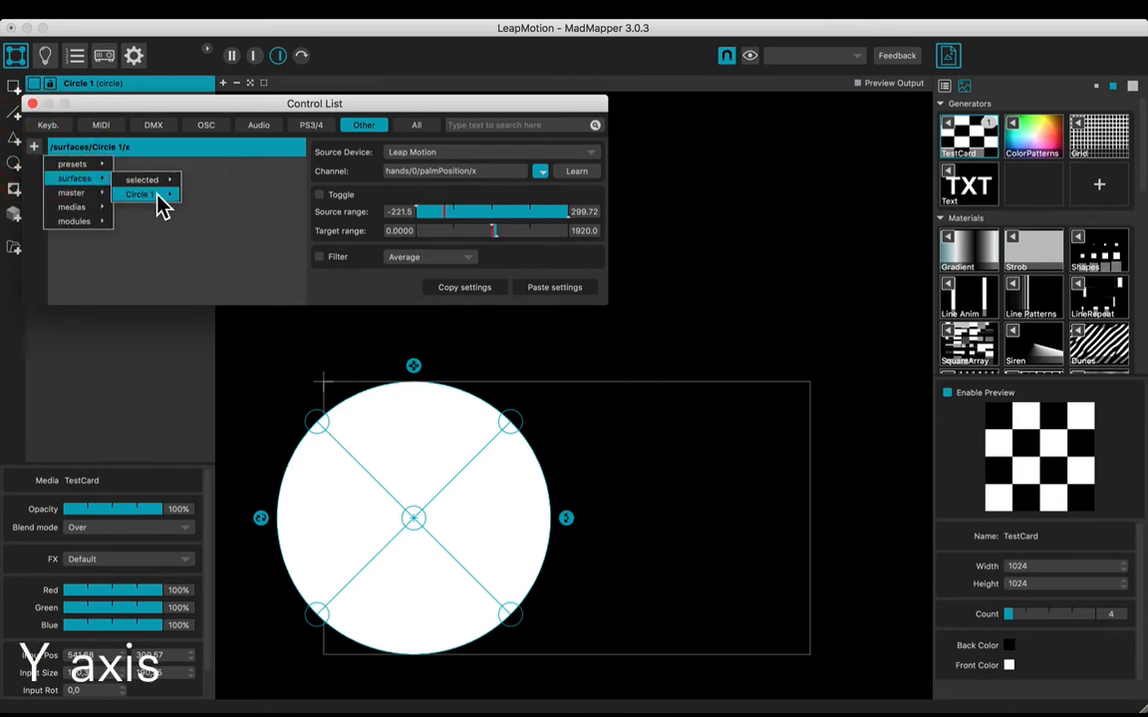
Add a control linking Circle 1's y to hands/palmPosition/y with target max 1080
{"action": "left_click", "coordinate": [140, 193]}
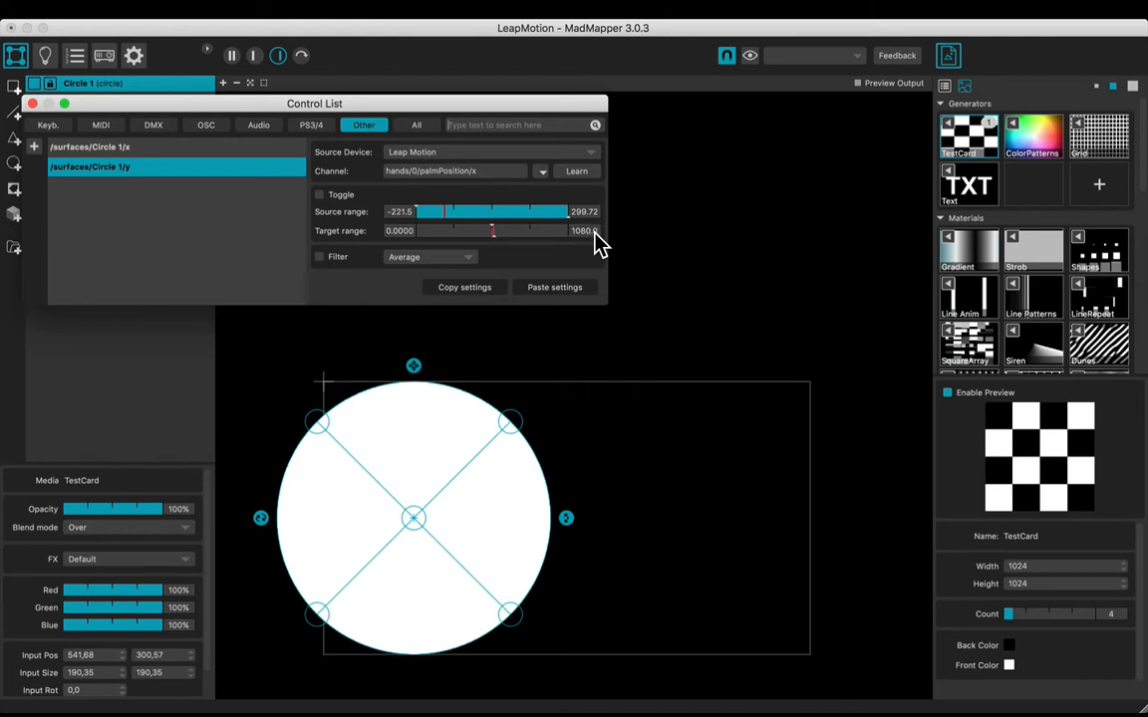
{"action": "left_click", "coordinate": [542, 171]}
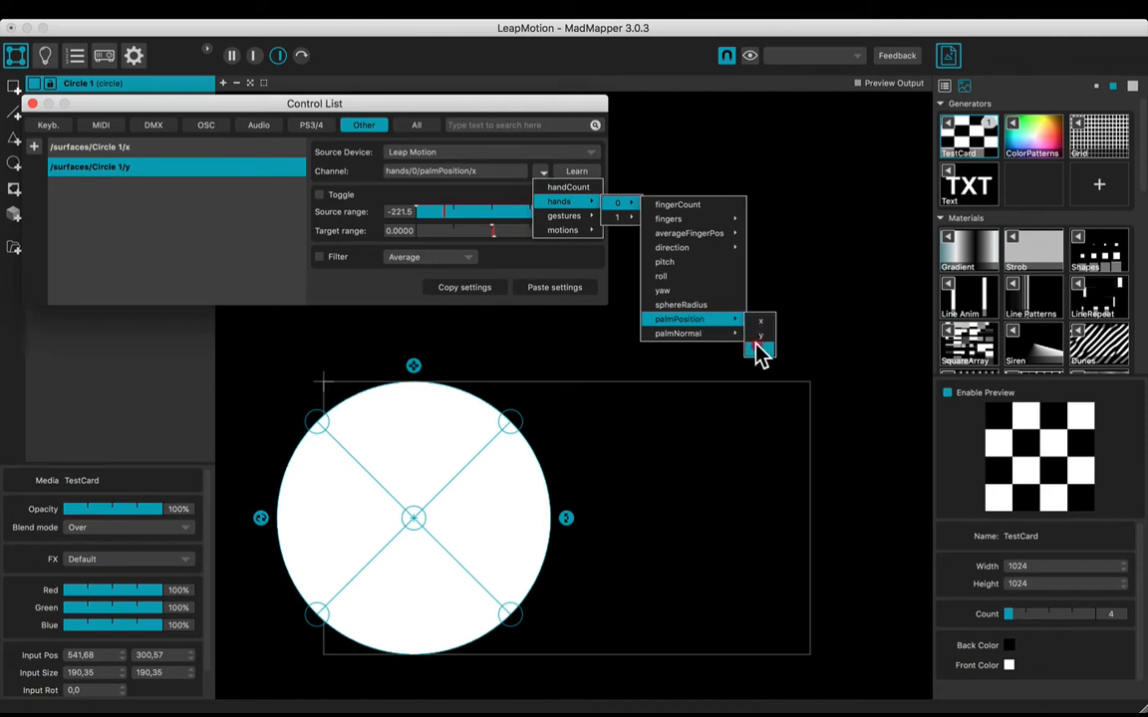
{"action": "left_click", "coordinate": [761, 334]}
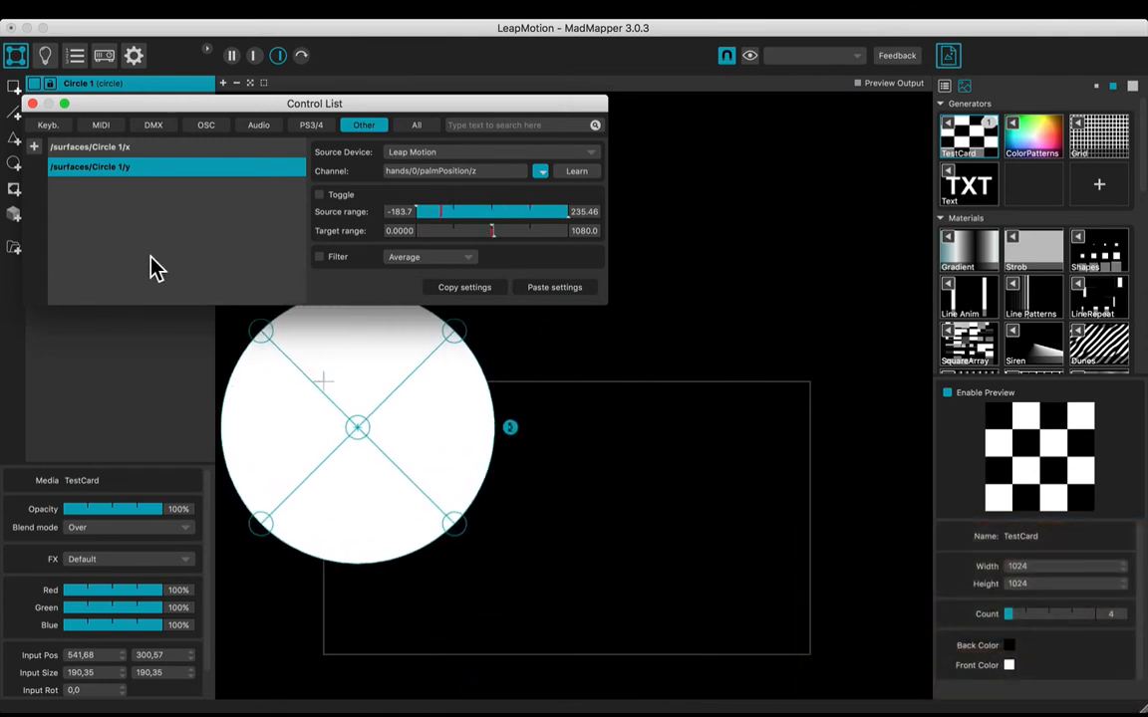
Add a control linking Circle 1's scale to hands/palmPosition/y with target range from 0.1
{"action": "right_click", "coordinate": [90, 167]}
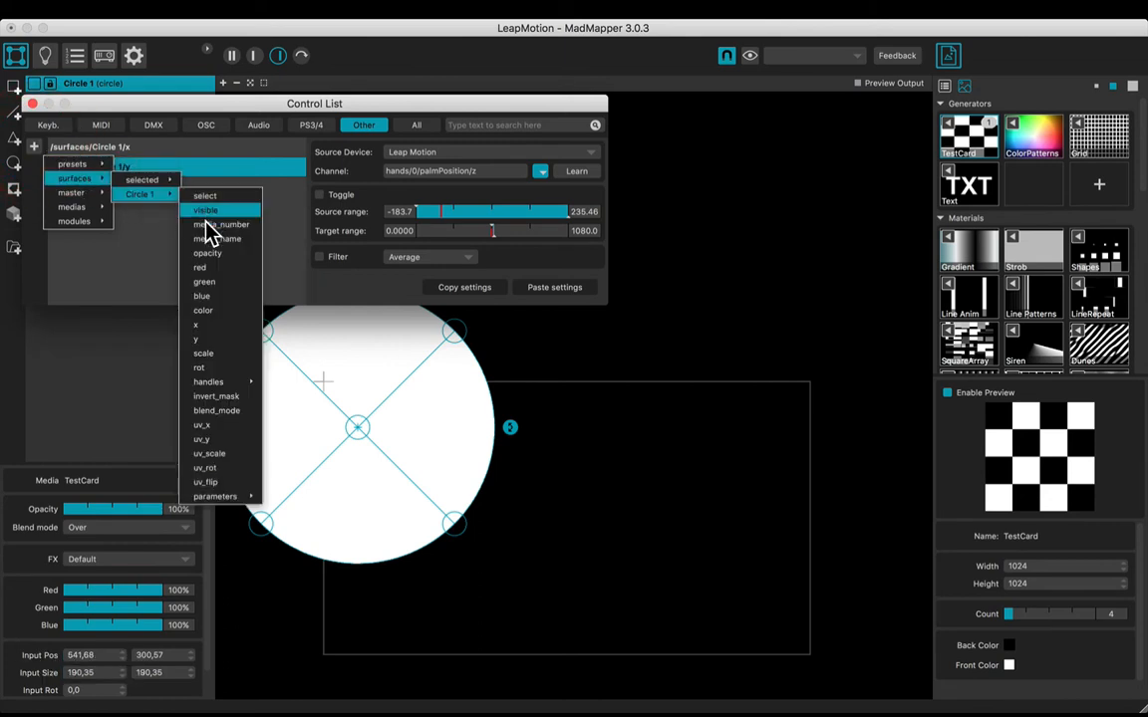
{"action": "mouse_move", "coordinate": [221, 355]}
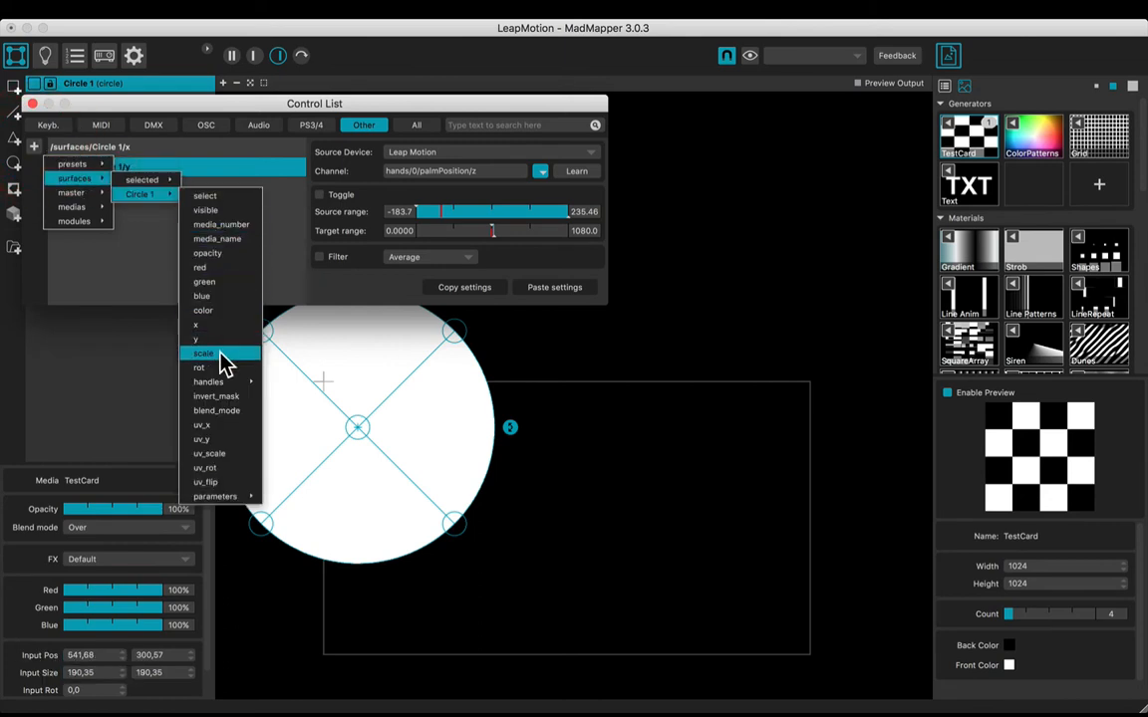
{"action": "left_click", "coordinate": [203, 355]}
{"action": "type", "text": "2"}
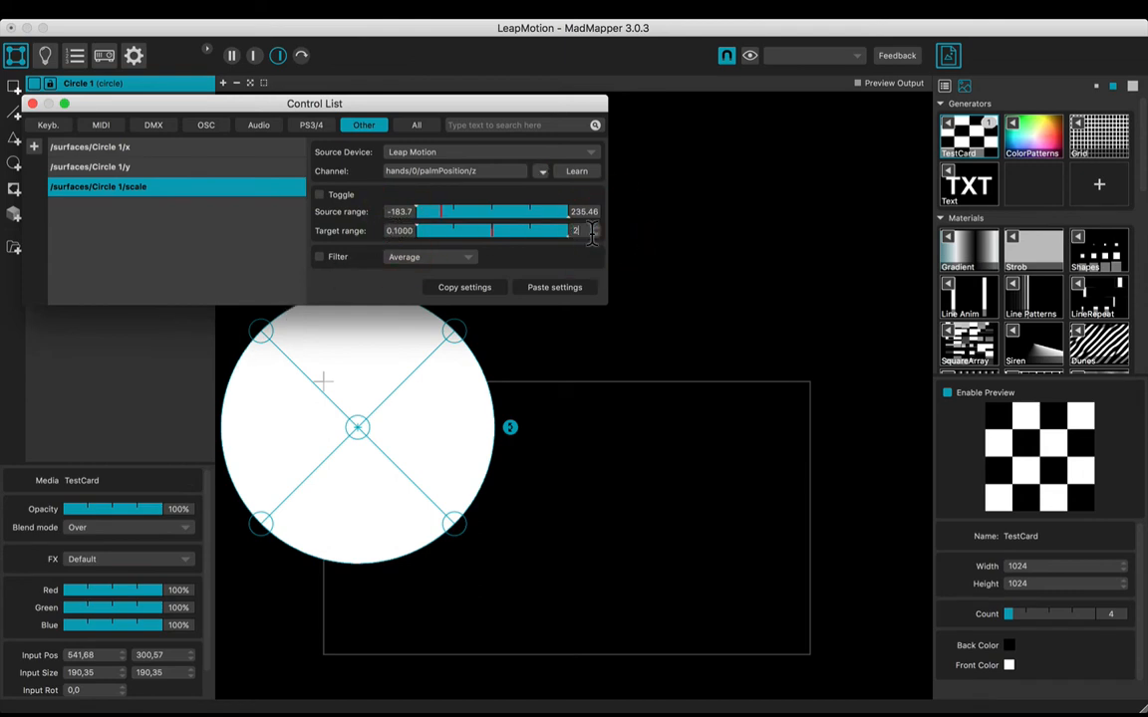
{"action": "left_click", "coordinate": [542, 171]}
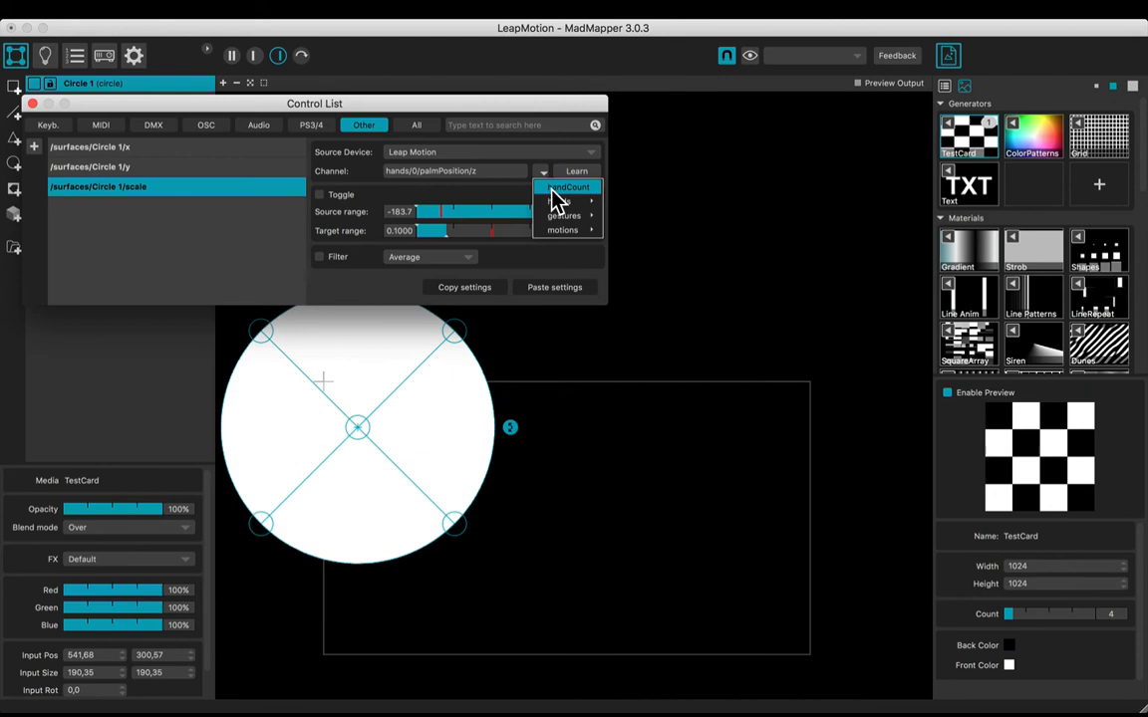
{"action": "left_click", "coordinate": [558, 199]}
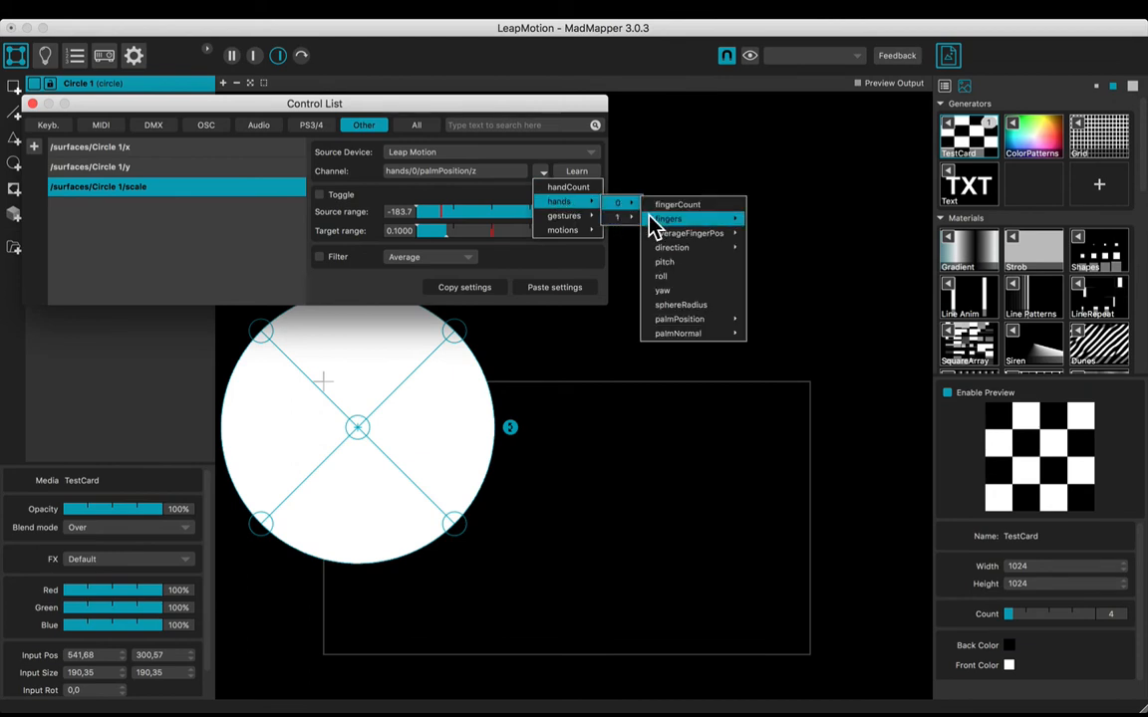
{"action": "mouse_move", "coordinate": [680, 319]}
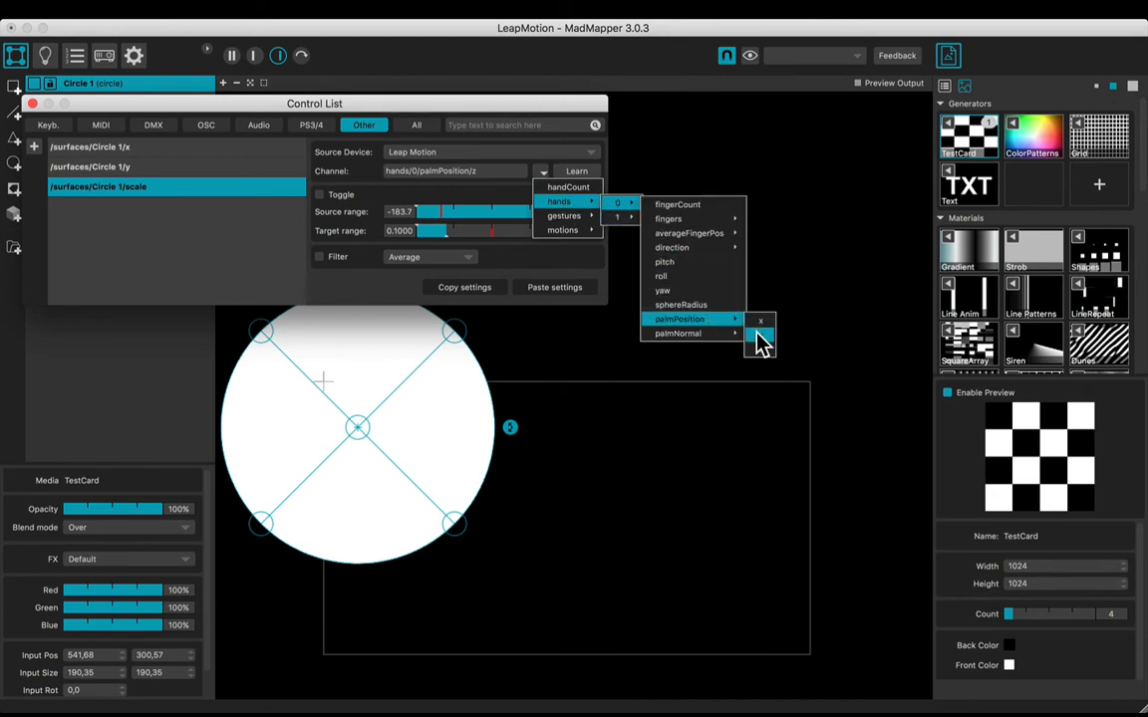
{"action": "left_click", "coordinate": [761, 335]}
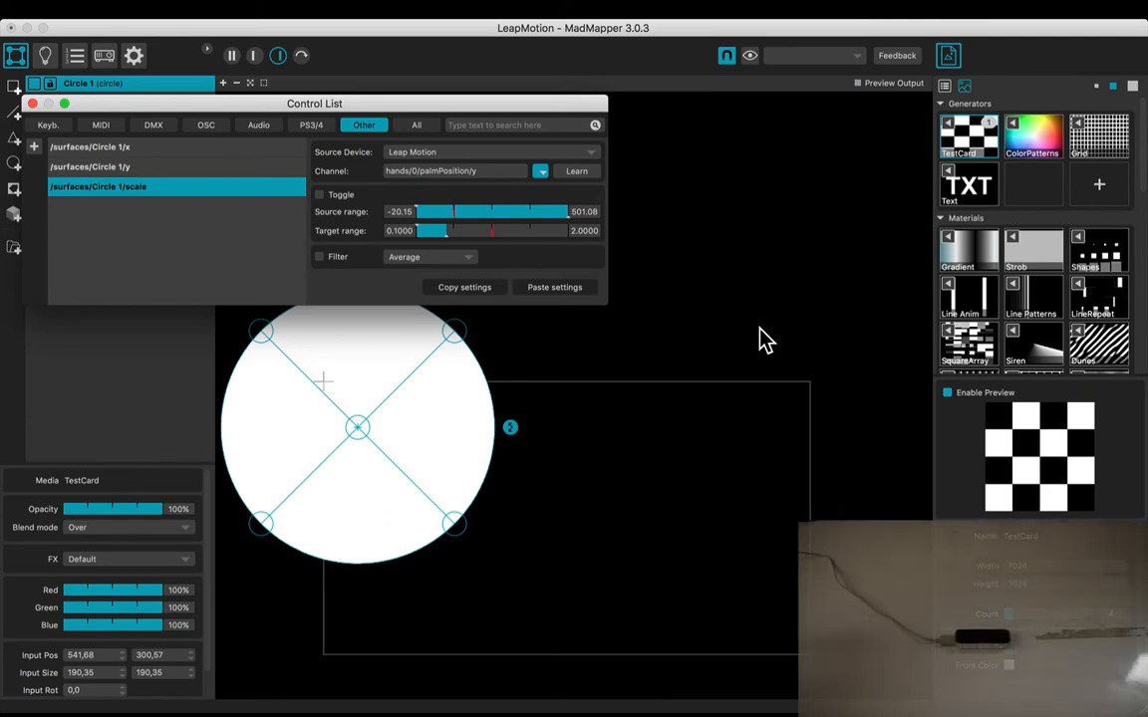